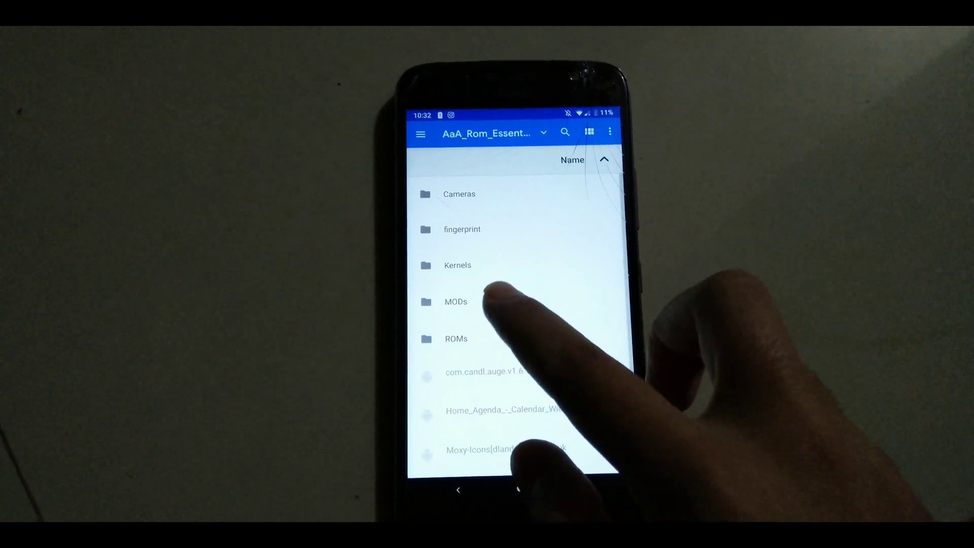
Browse into the MODs folder to locate the audio module zip for flashing
left_click(455, 302)
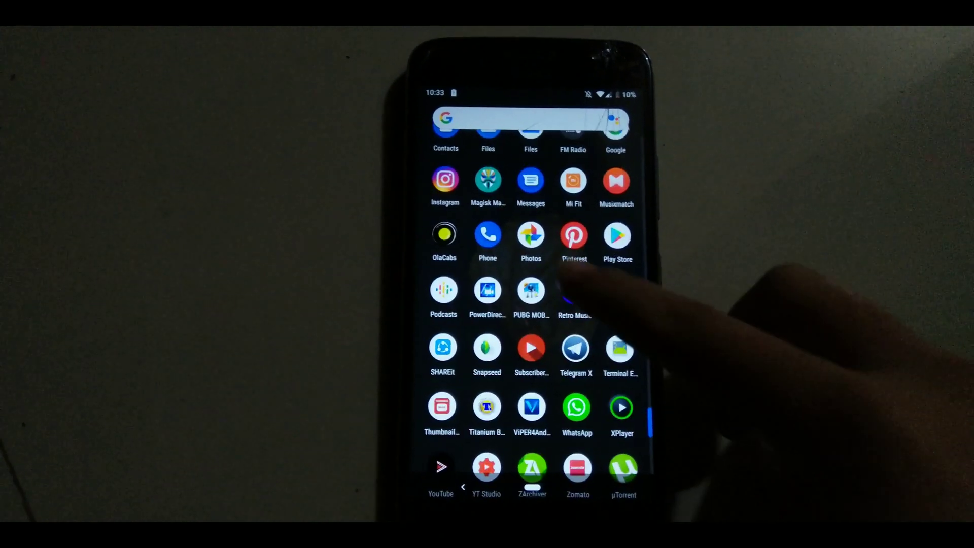
Launch Retro Music and play All for Love by Sigala feat. Kodaline
left_click(573, 291)
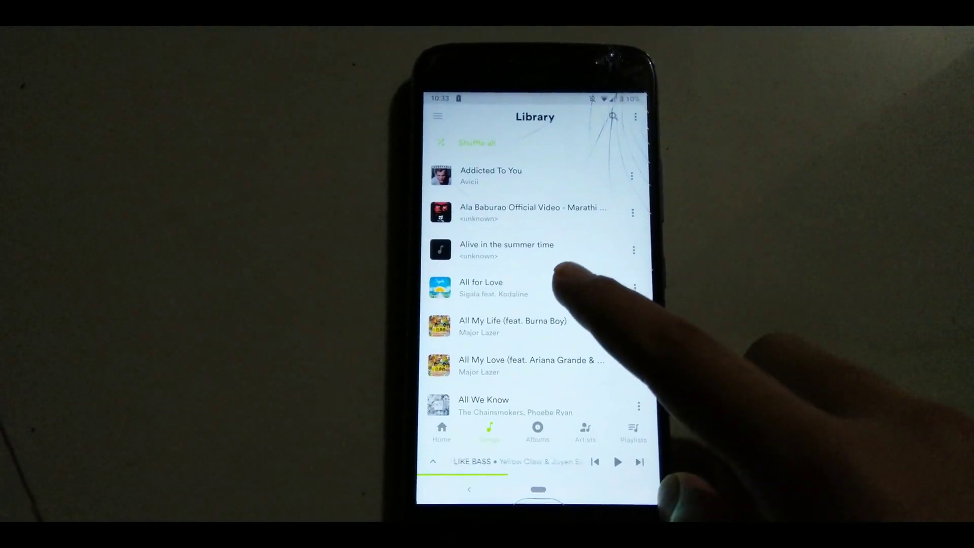
left_click(495, 288)
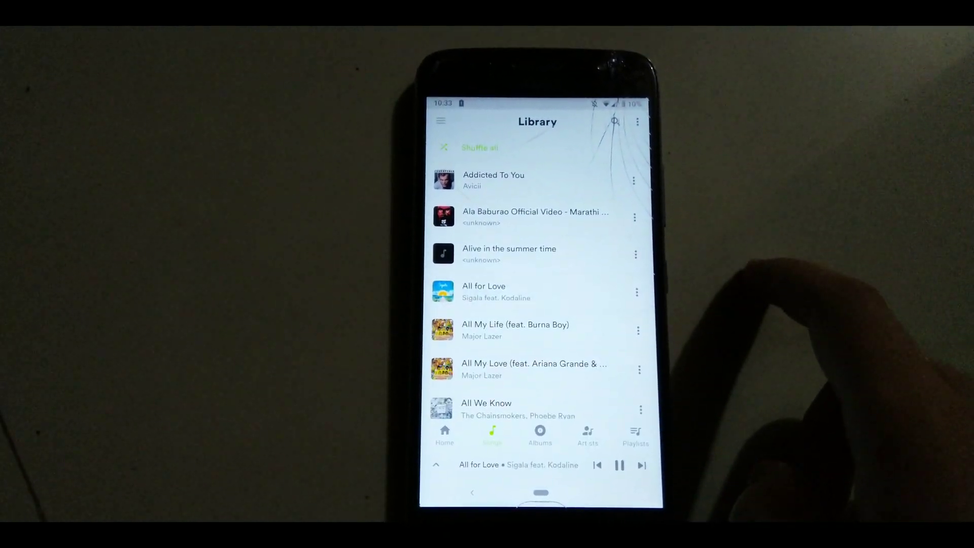